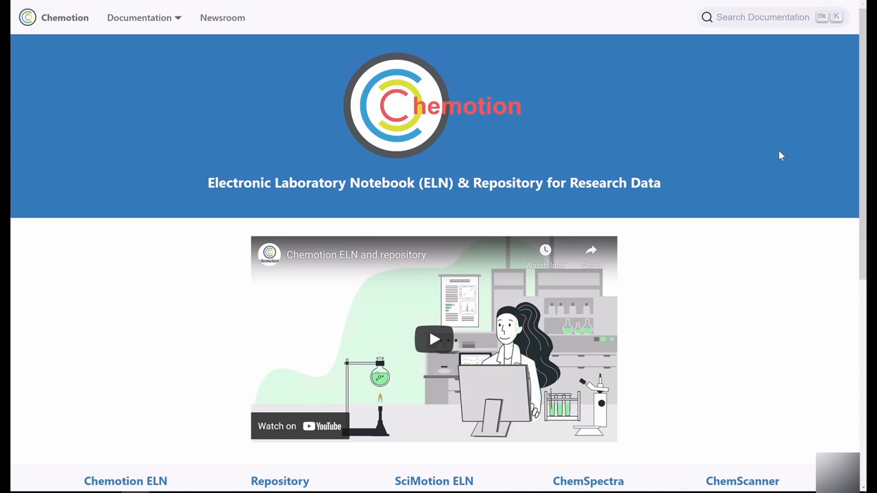
mouse_move(252, 194)
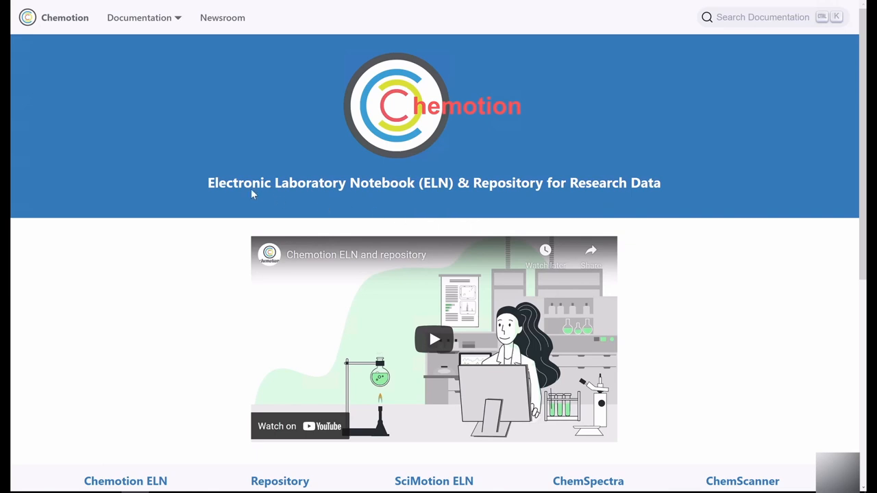
mouse_move(457, 204)
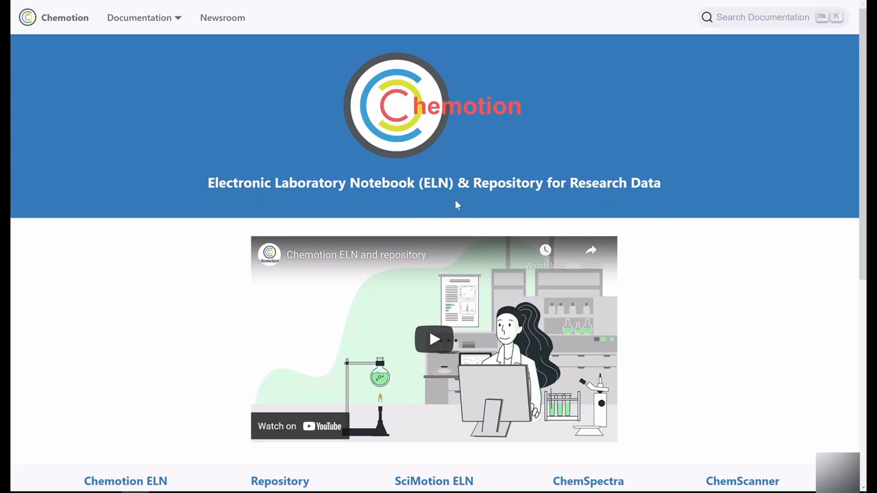
mouse_move(277, 200)
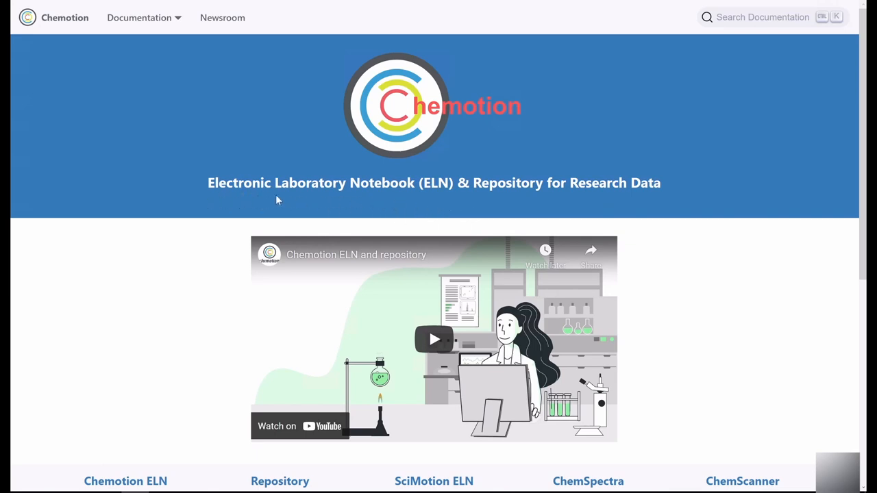
mouse_move(195, 195)
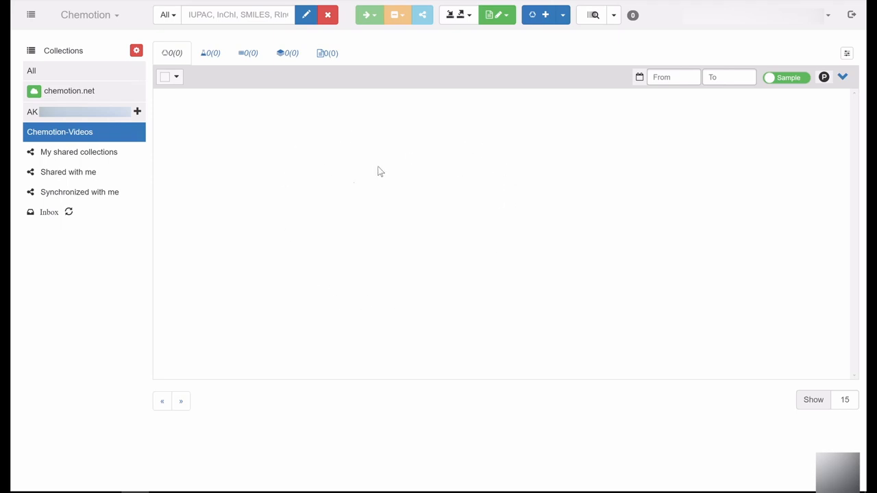
mouse_move(341, 208)
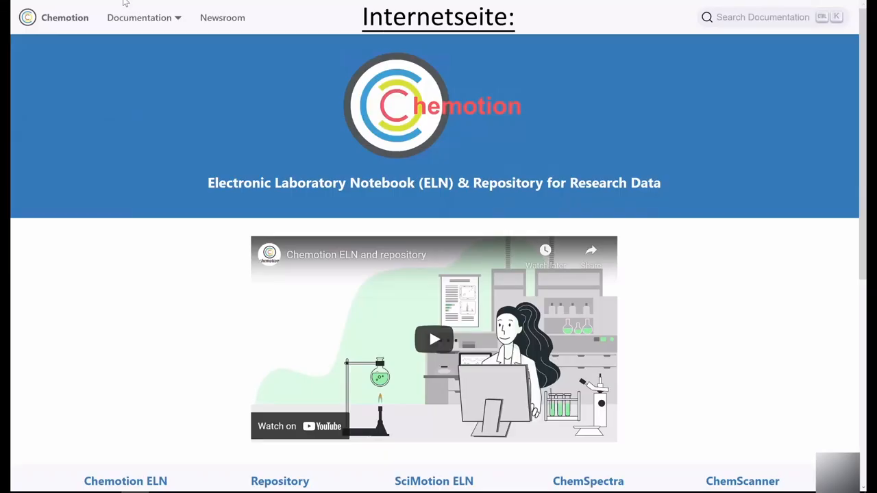
Choose the ELN documentation from the Documentation choices in the top navigation.
left_click(140, 16)
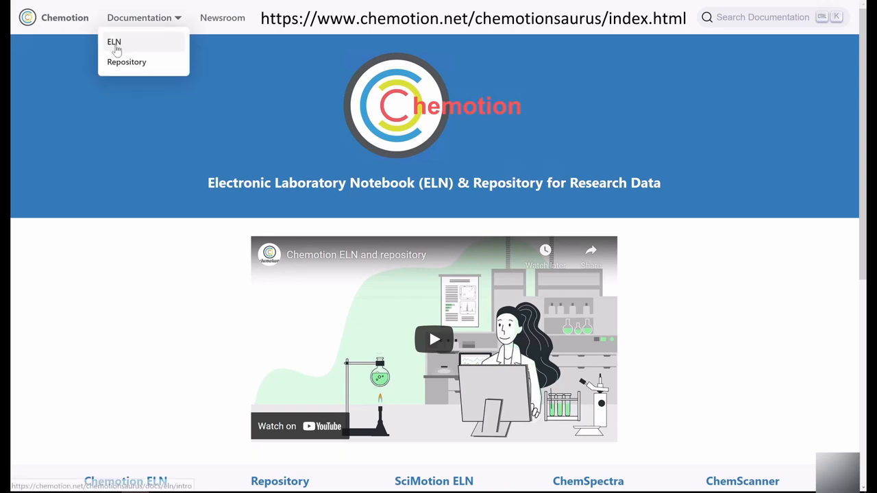
left_click(114, 41)
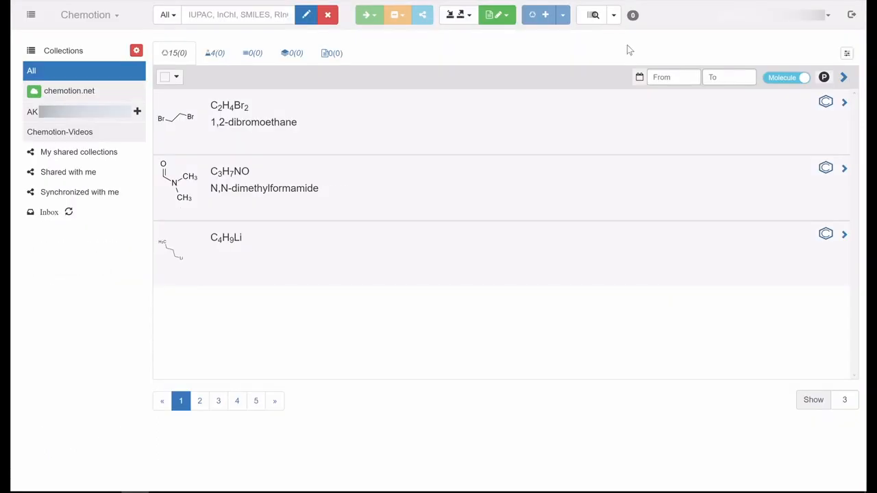
mouse_move(668, 49)
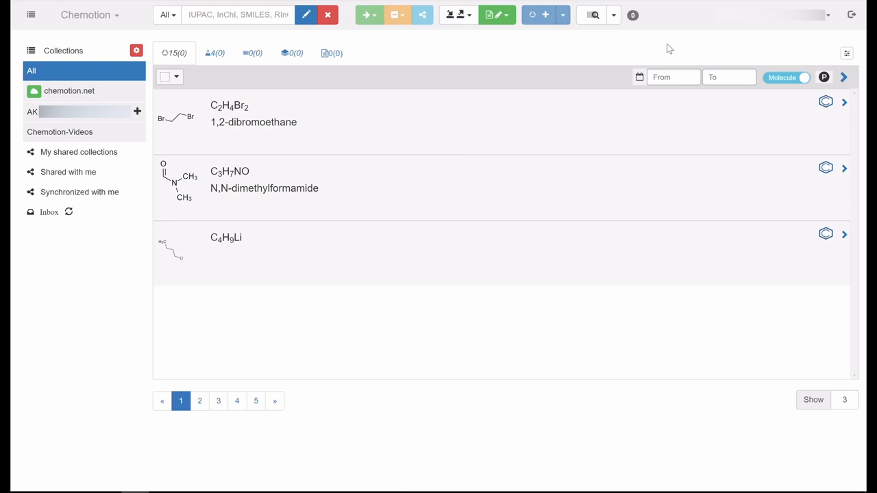
mouse_move(767, 34)
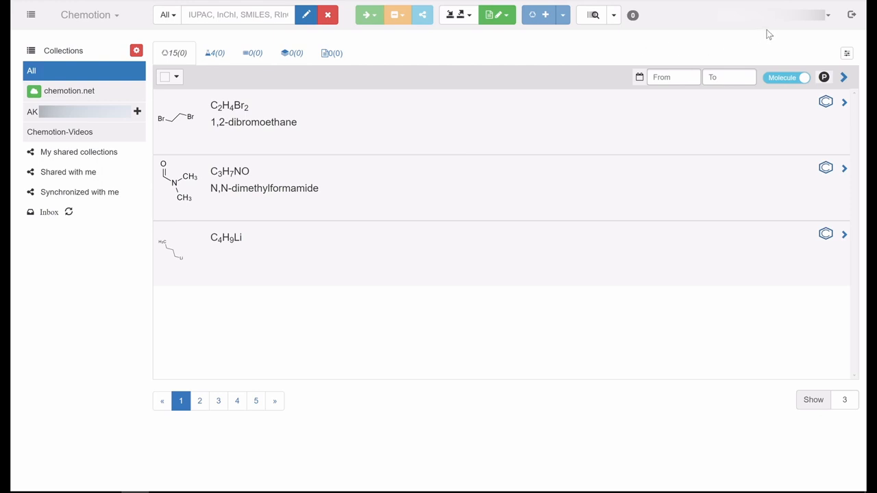
mouse_move(835, 31)
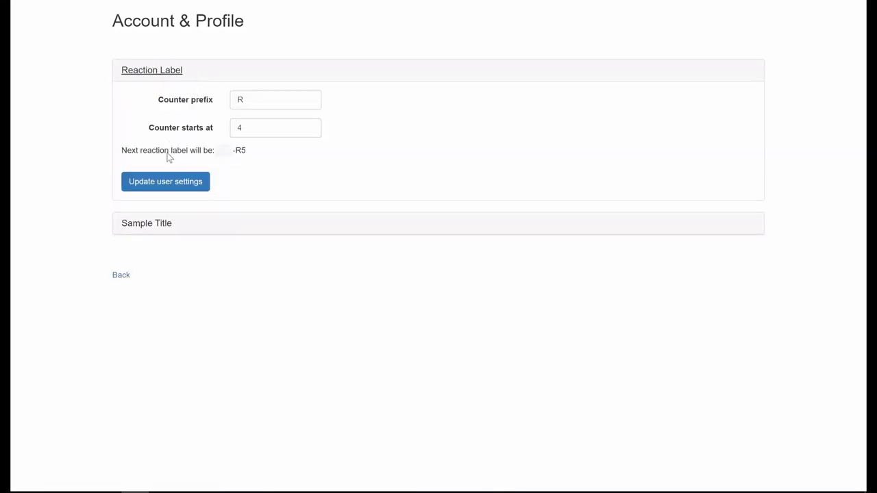
Expand Sample Title and Curation Standard on Account & Profile, then return to the notebook.
left_click(145, 222)
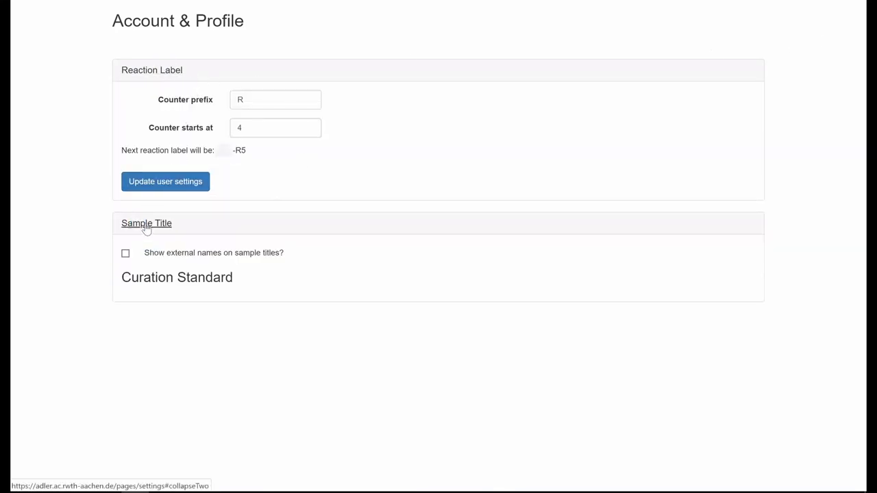
left_click(145, 222)
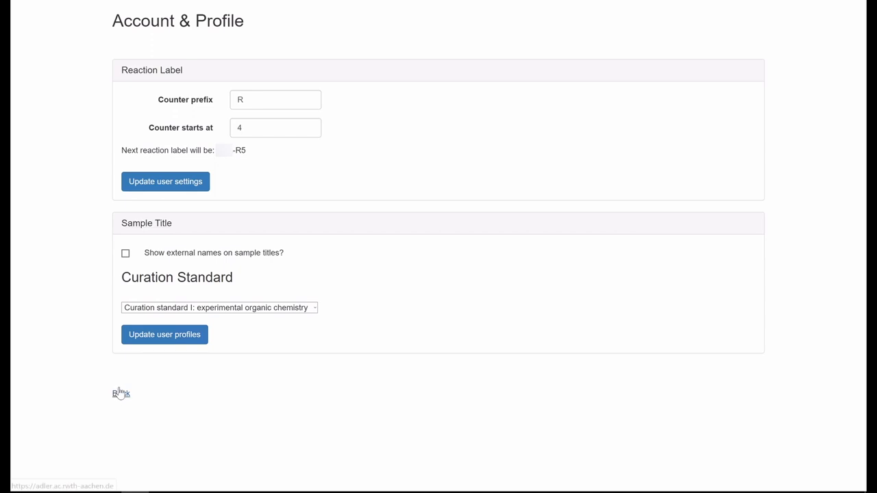
left_click(120, 394)
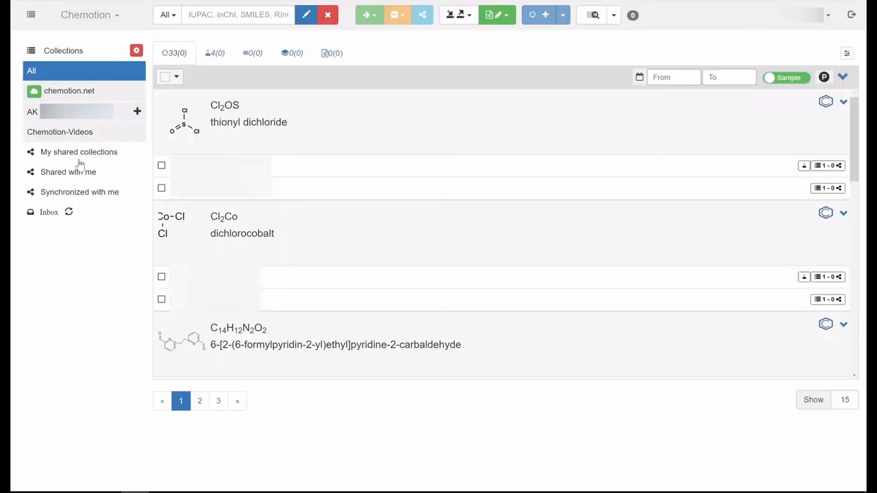
Visit My past and present affiliations and activate the Country field.
left_click(60, 131)
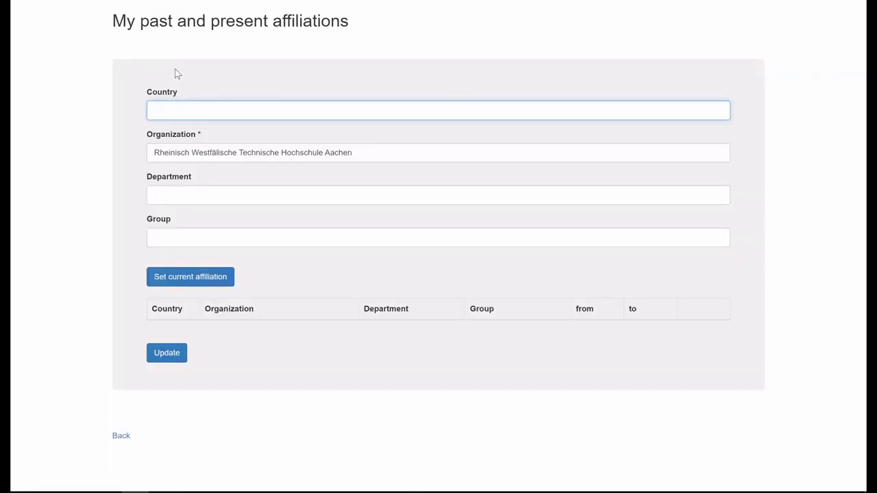
left_click(438, 109)
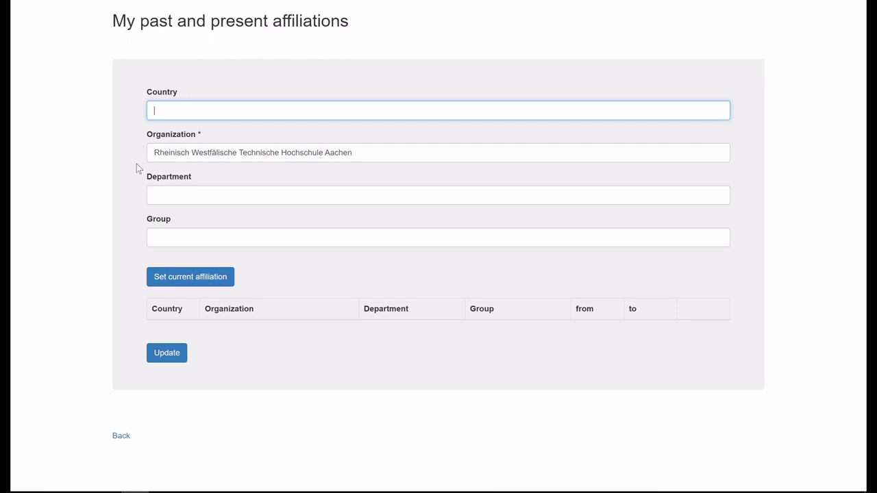
mouse_move(134, 262)
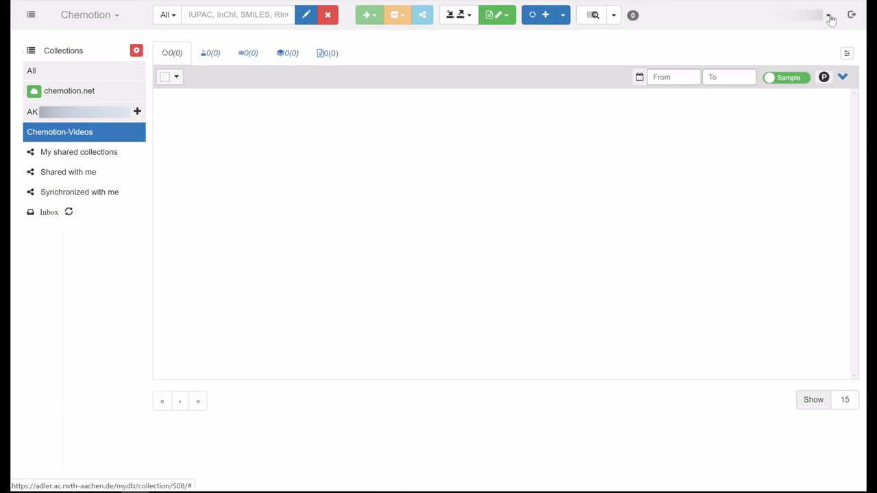
Bring up the My Groups management window from the user menu.
left_click(830, 17)
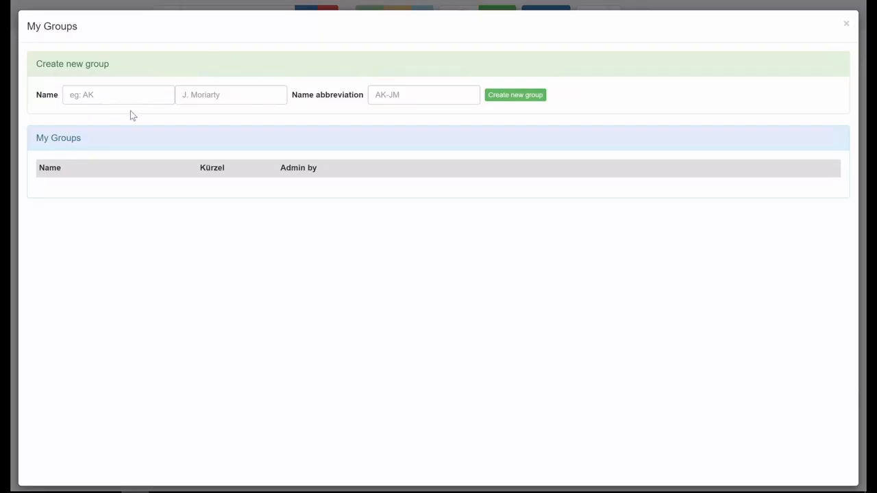
mouse_move(463, 121)
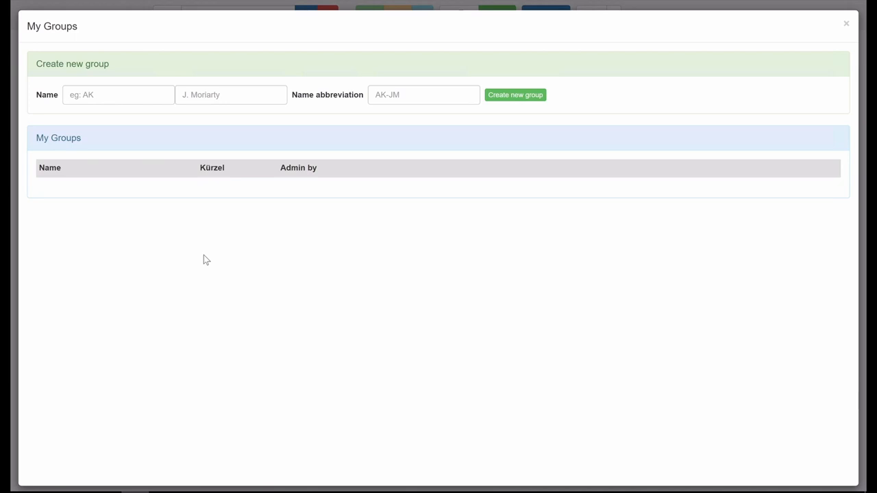
mouse_move(659, 126)
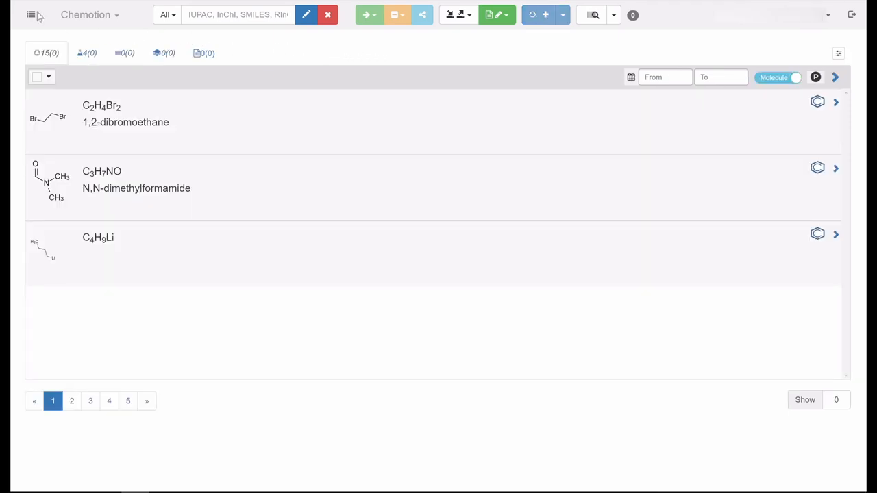
Show the collections sidebar again and toggle the display of own collections.
left_click(31, 13)
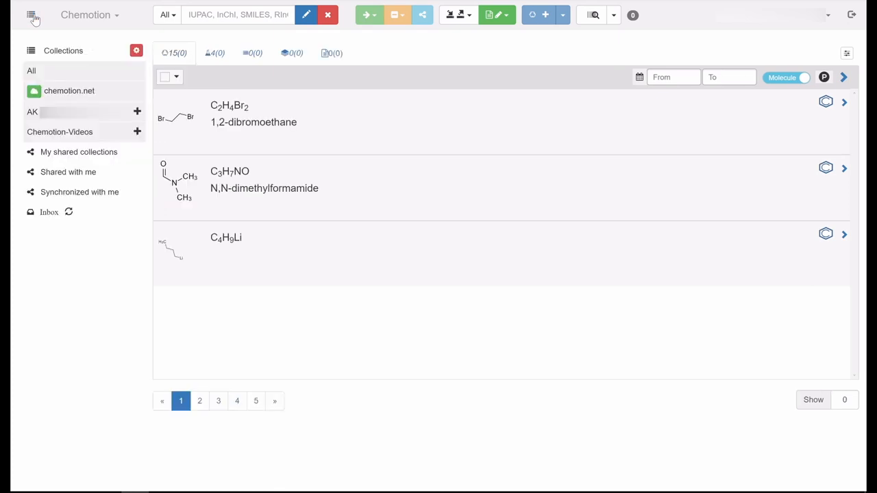
left_click(30, 15)
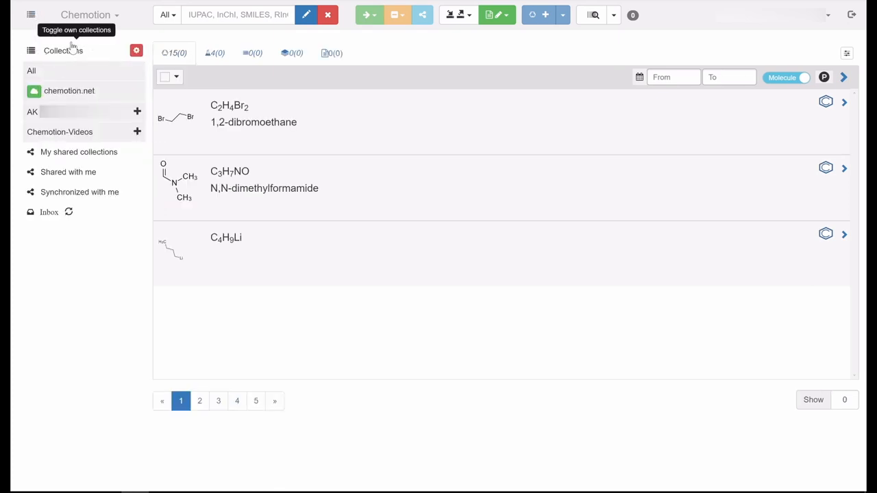
mouse_move(115, 55)
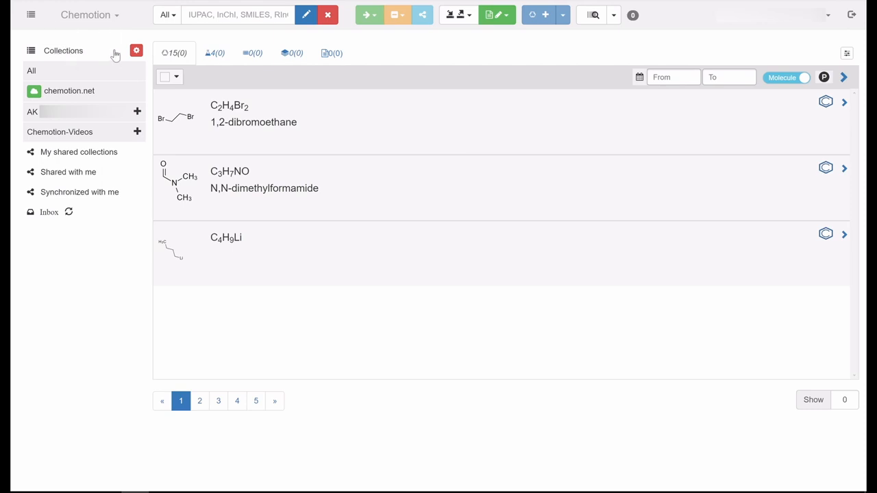
mouse_move(122, 36)
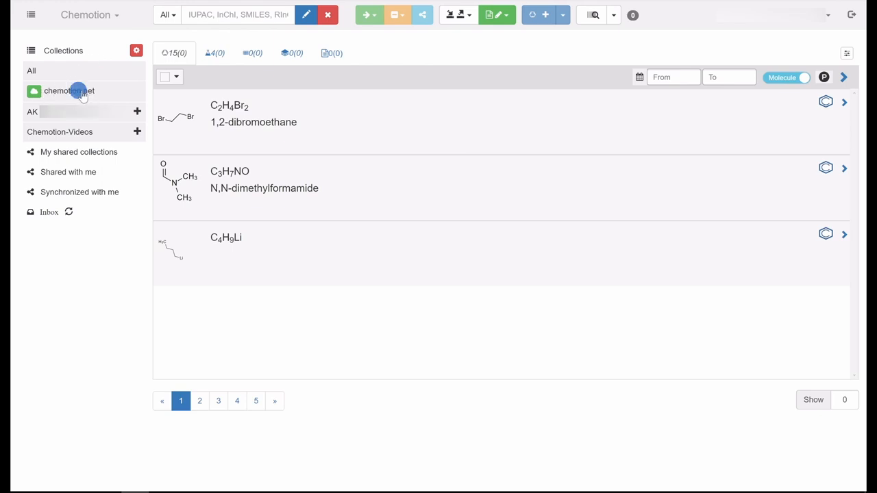
left_click(69, 91)
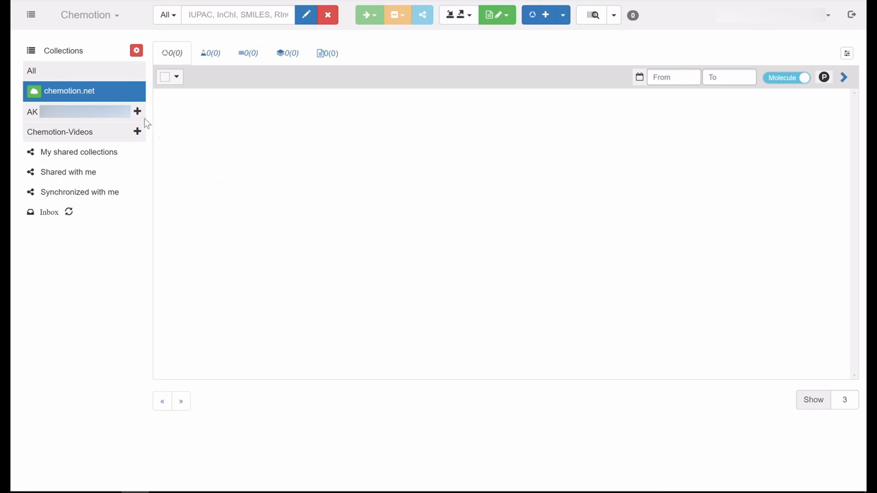
mouse_move(50, 71)
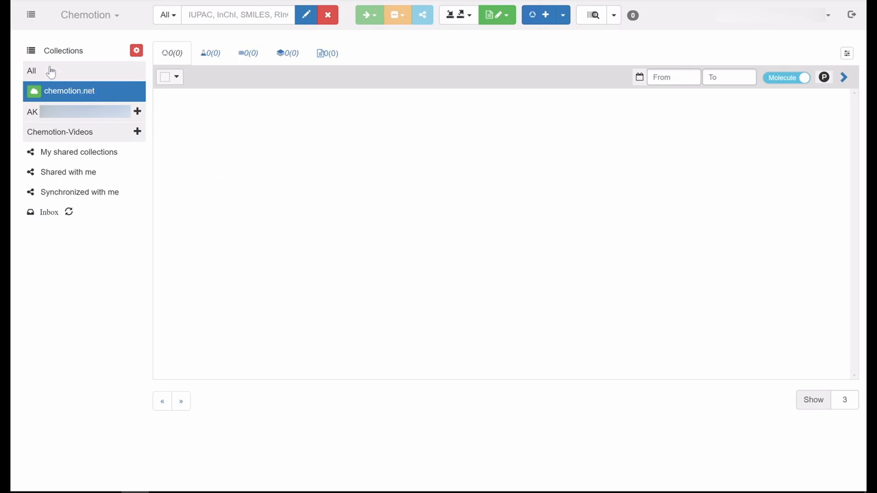
left_click(31, 71)
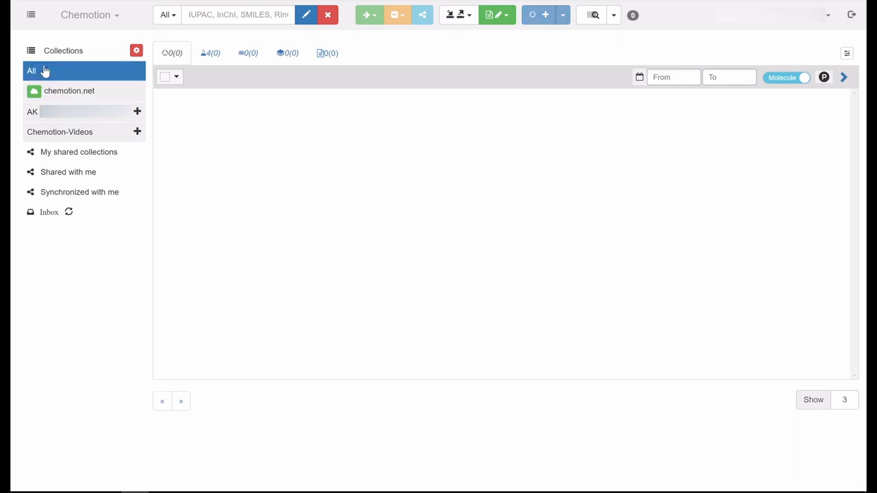
left_click(31, 71)
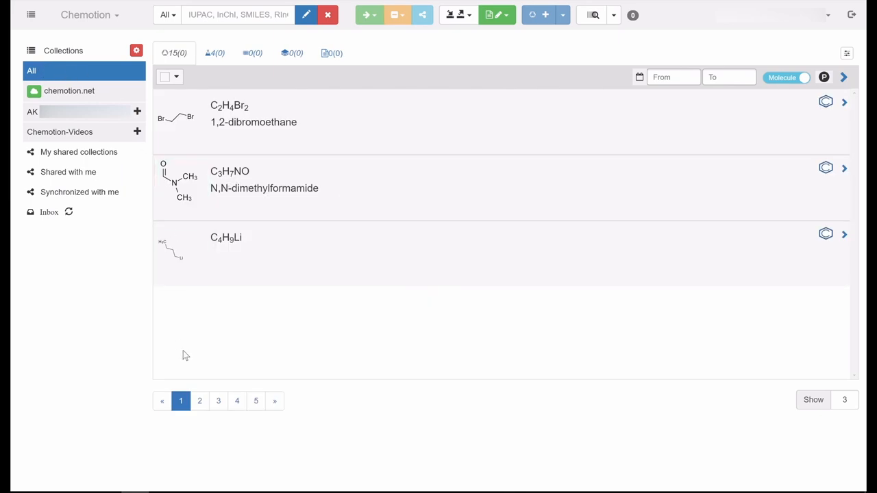
mouse_move(135, 410)
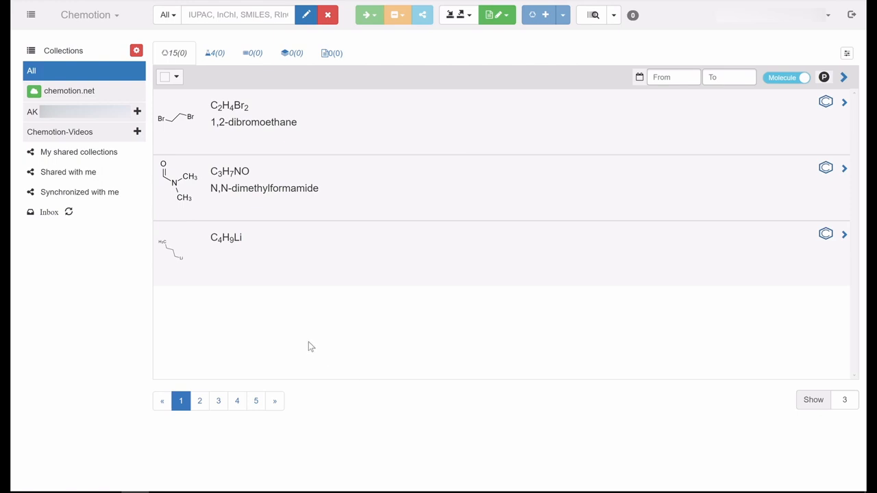
mouse_move(150, 111)
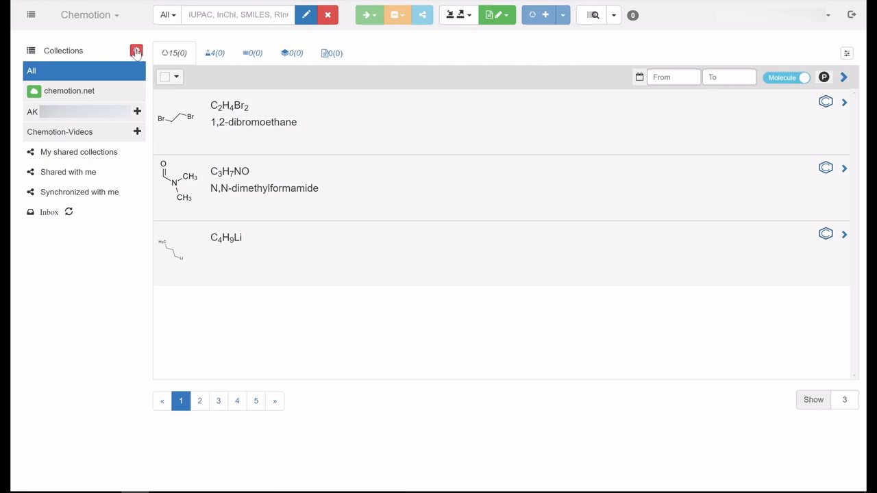
left_click(137, 50)
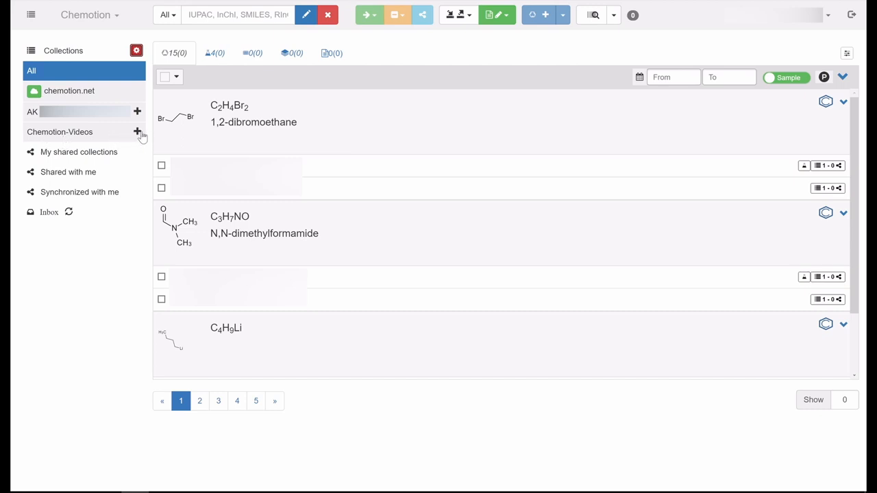
left_click(137, 132)
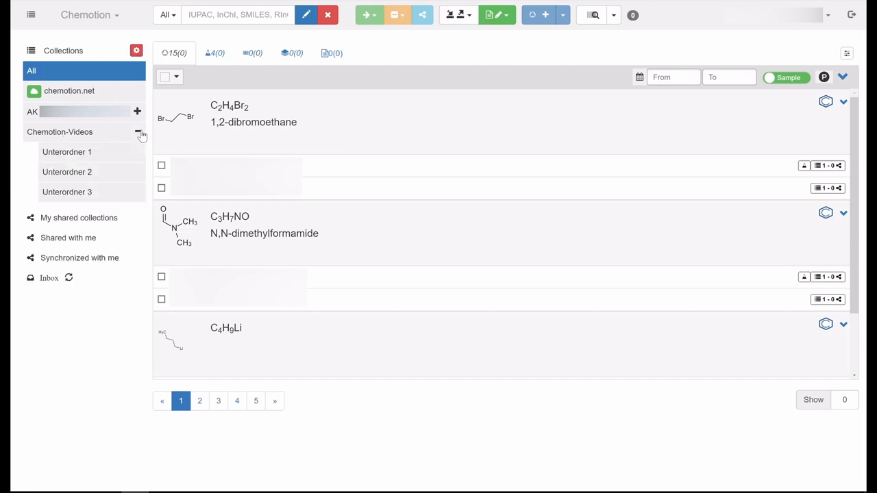
left_click(139, 132)
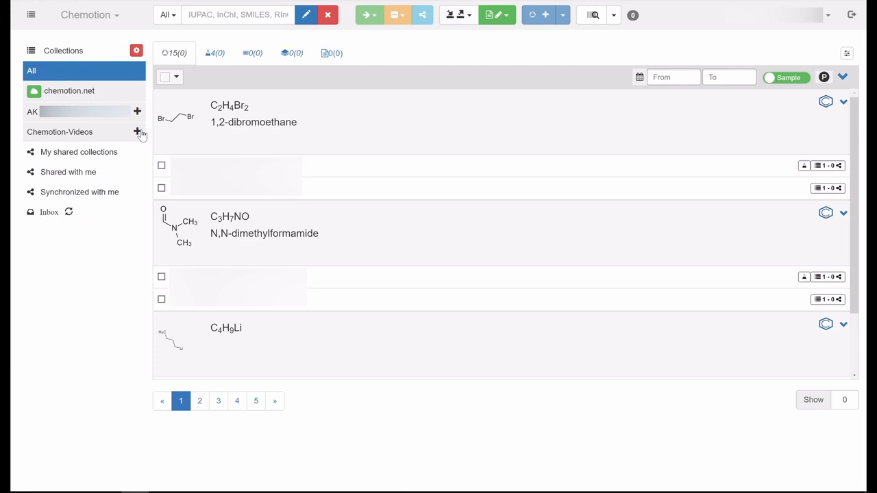
mouse_move(44, 139)
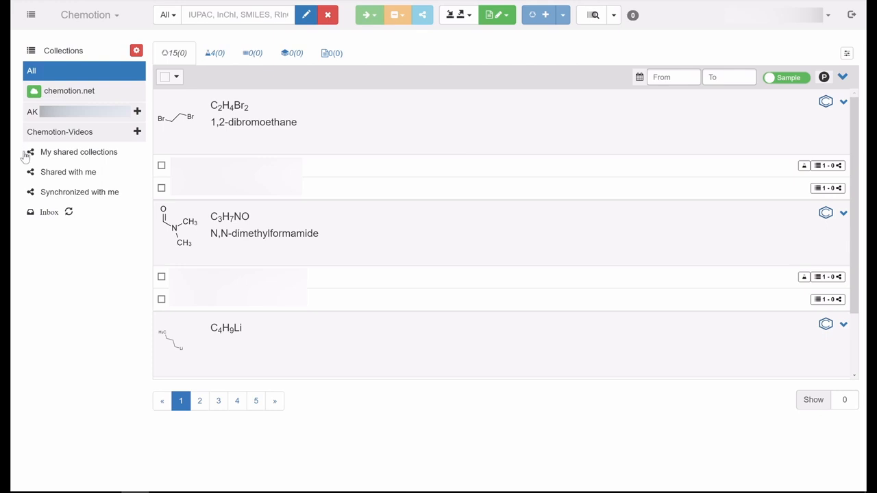
mouse_move(33, 191)
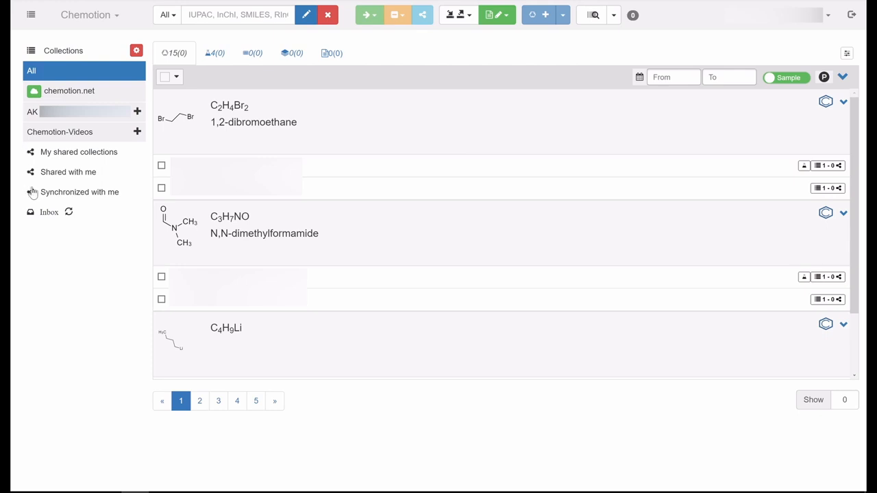
mouse_move(74, 267)
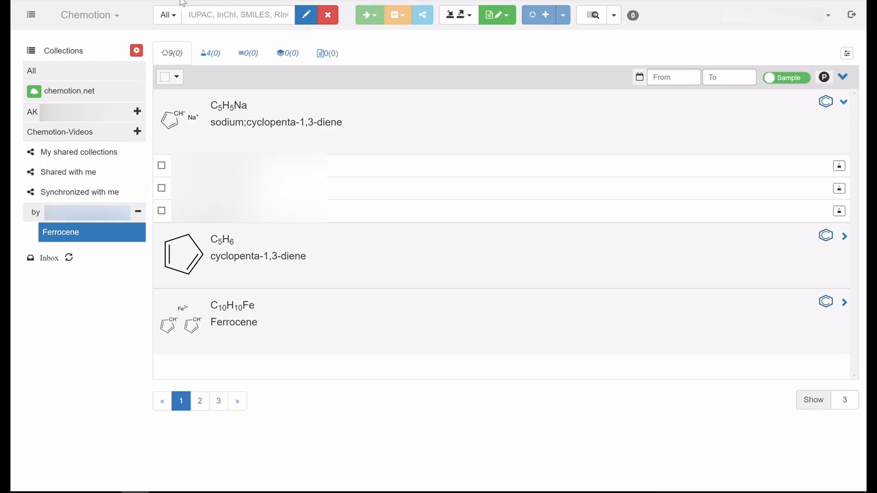
mouse_move(343, 47)
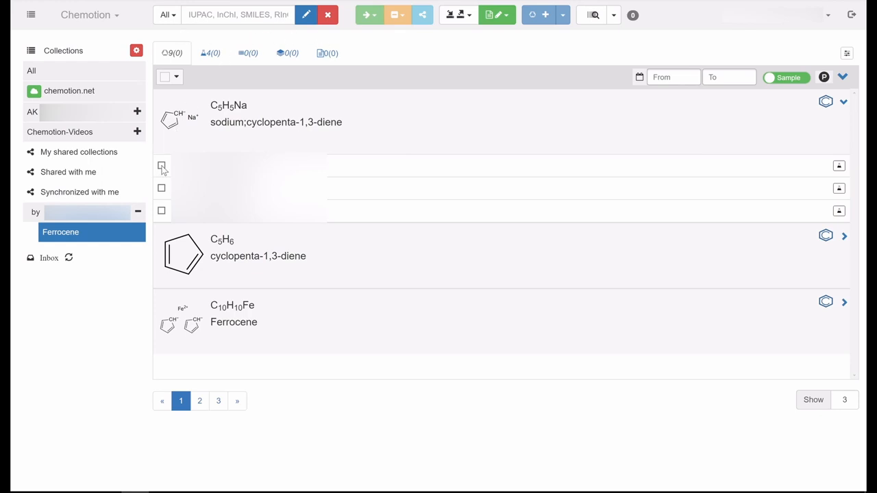
Tick the first sodium;cyclopenta-1,3-diene sample and peek at the Move/Assign and Import/Export menus.
left_click(161, 164)
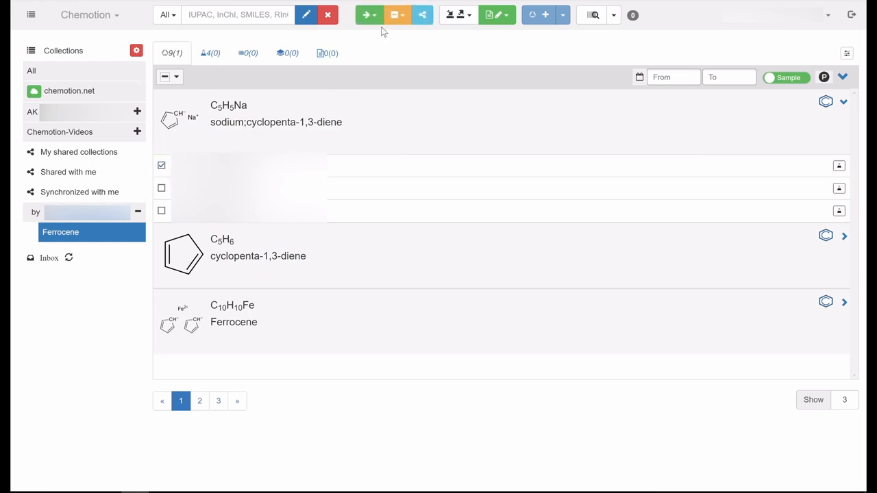
left_click(367, 13)
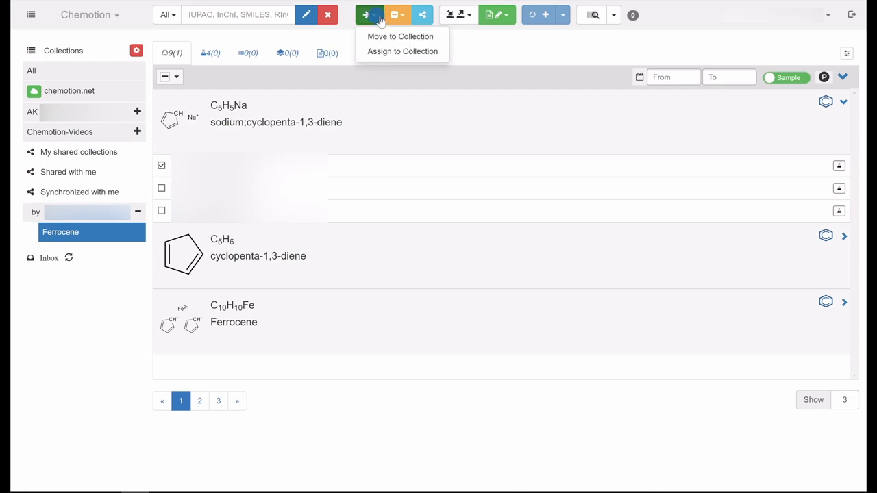
left_click(396, 14)
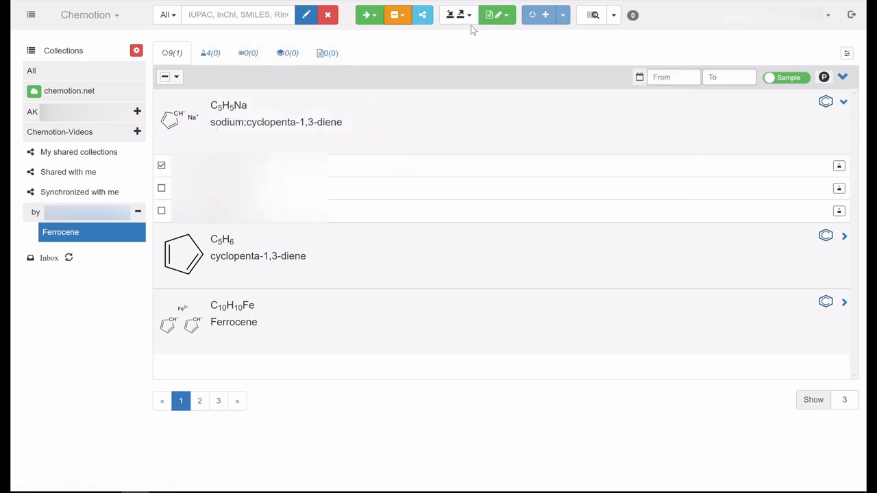
left_click(457, 14)
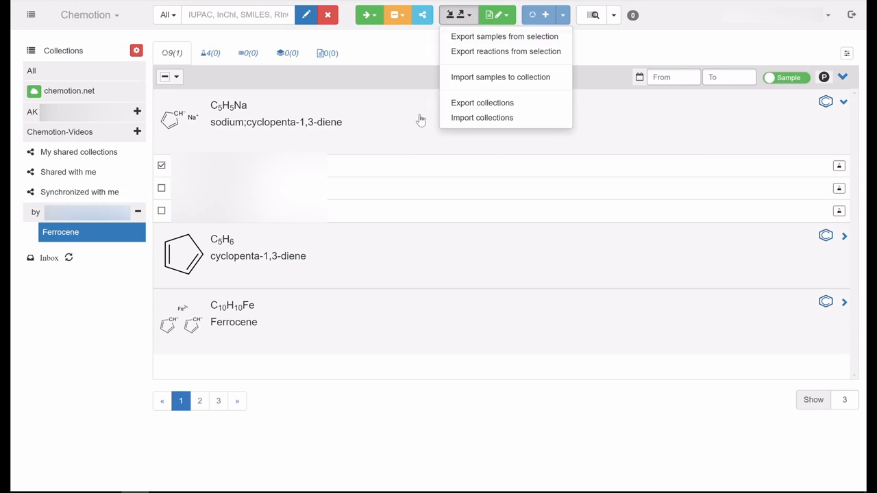
mouse_move(471, 28)
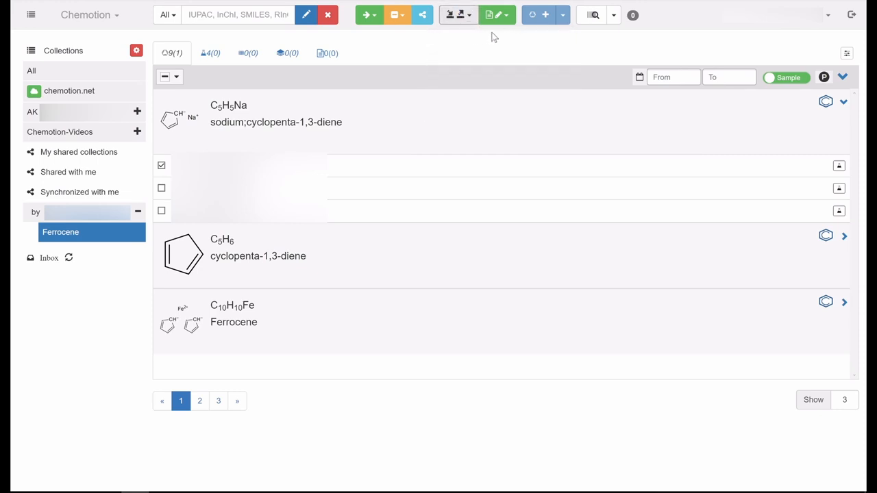
left_click(493, 14)
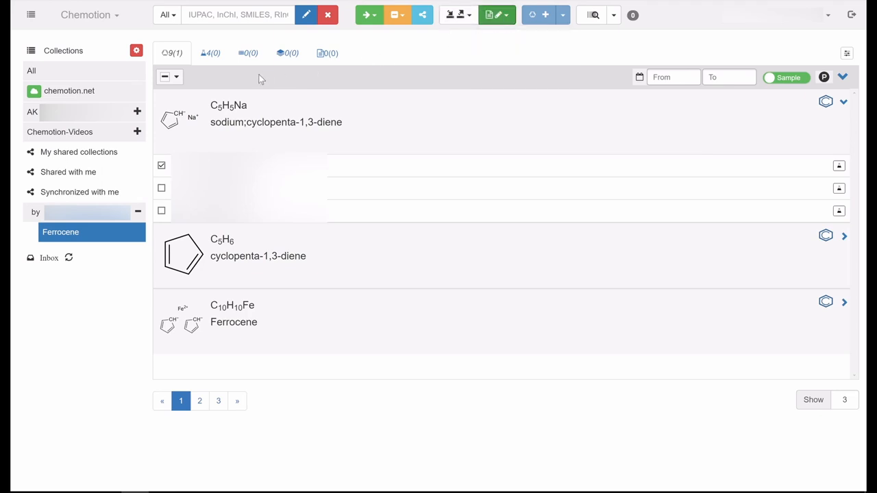
Go to the Chemotion-Videos collection and peek at the Create element menu without creating anything.
left_click(61, 132)
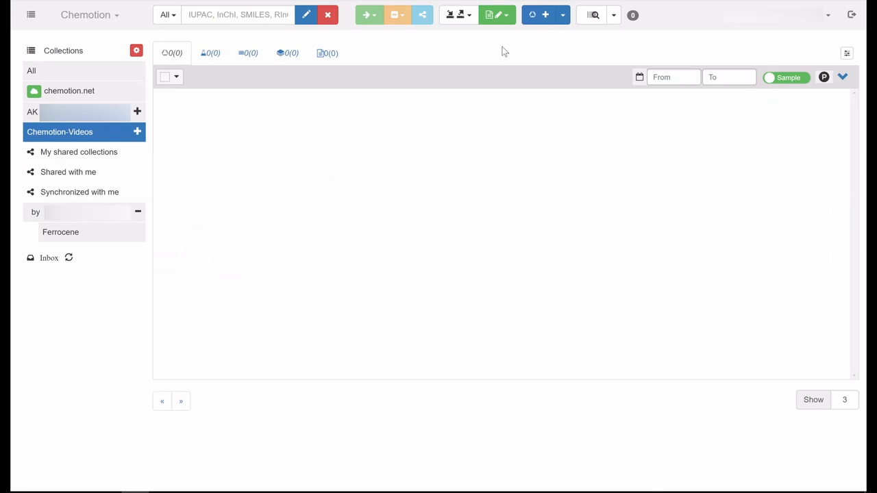
left_click(561, 14)
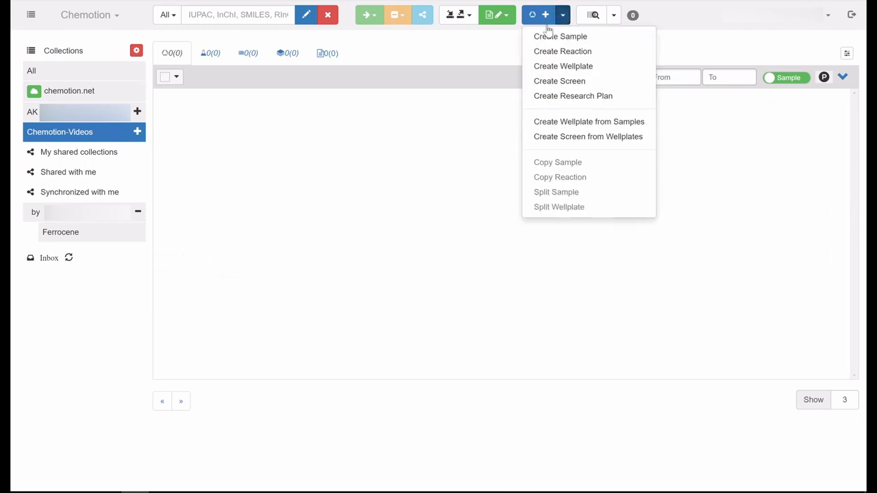
mouse_move(516, 54)
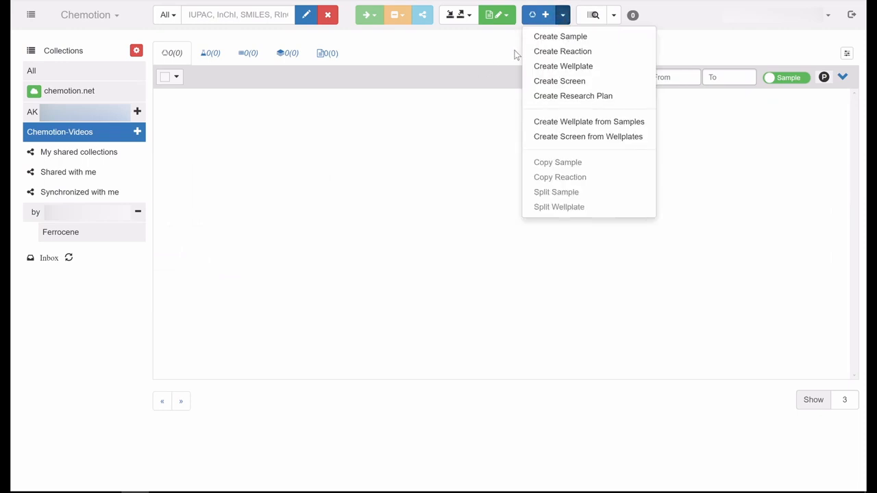
mouse_move(519, 93)
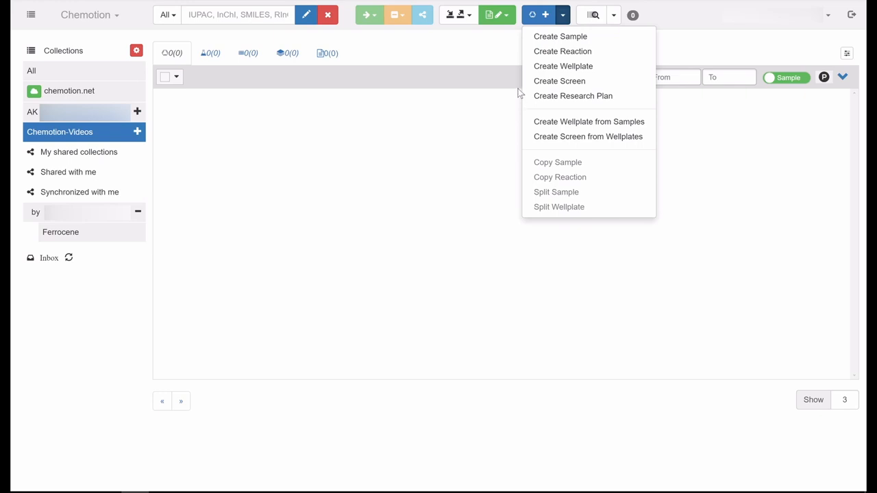
mouse_move(555, 36)
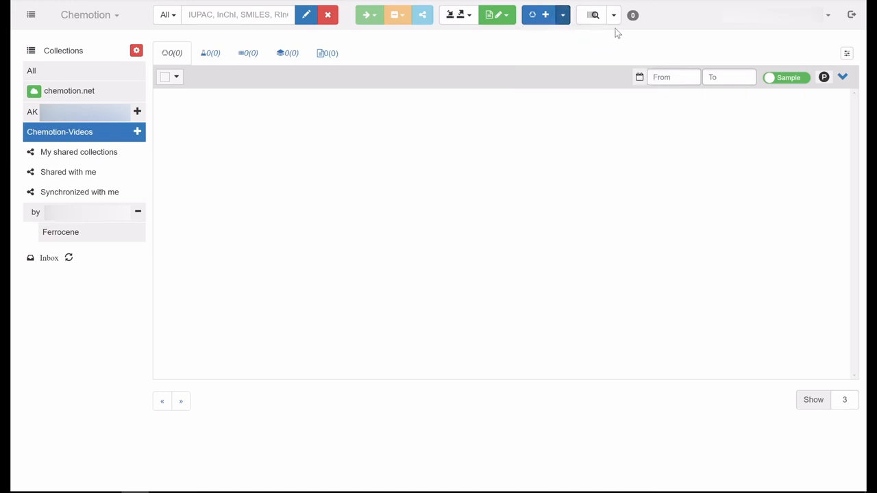
left_click(614, 14)
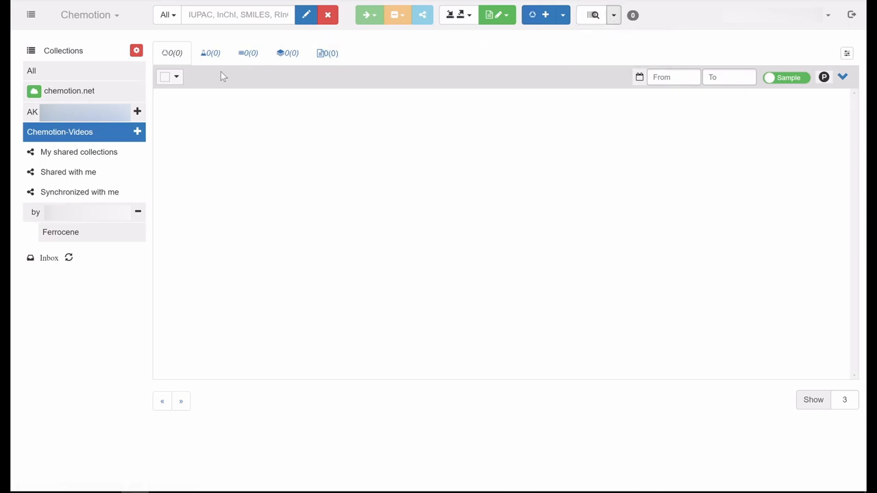
Switch to the Ferrocene collection and show its Reactions list.
left_click(60, 232)
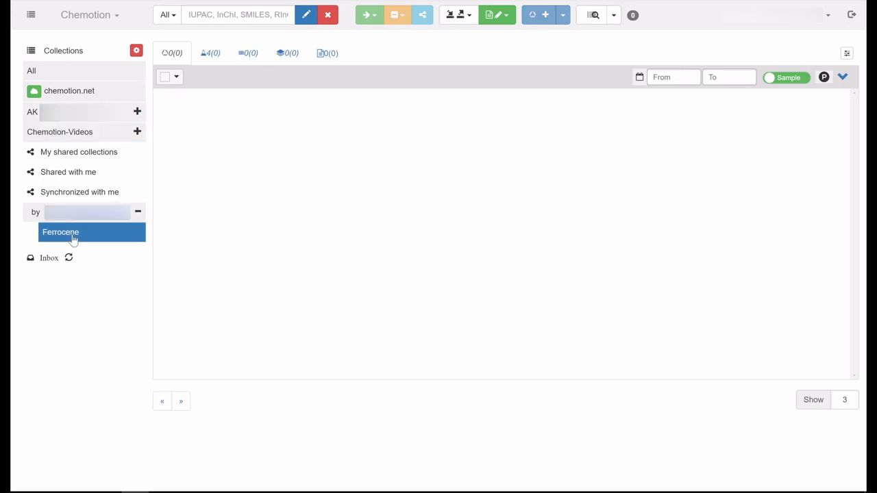
left_click(60, 231)
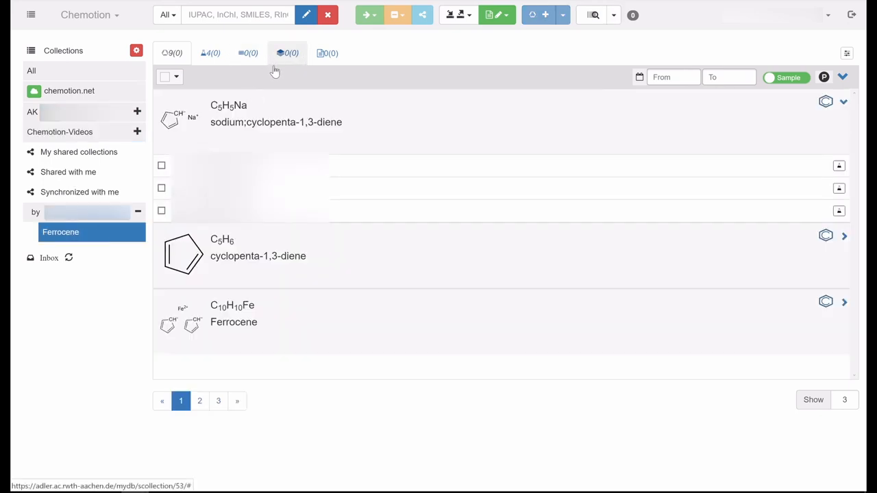
mouse_move(411, 88)
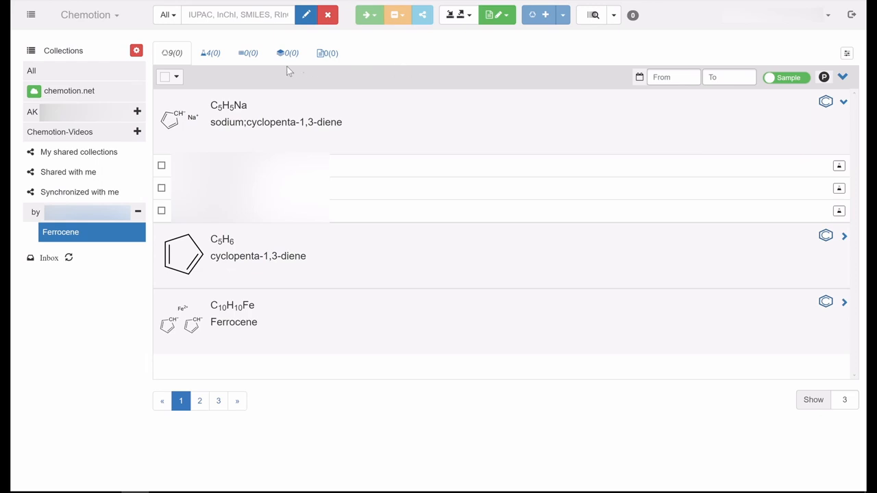
mouse_move(247, 71)
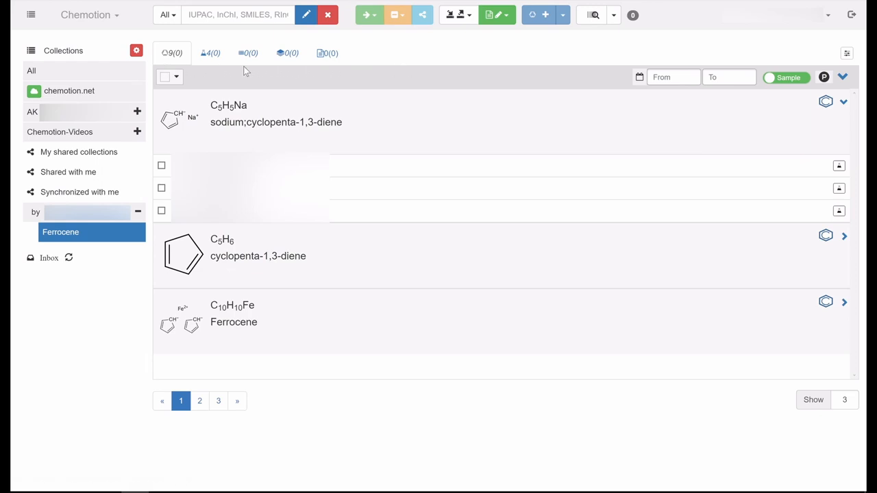
mouse_move(543, 65)
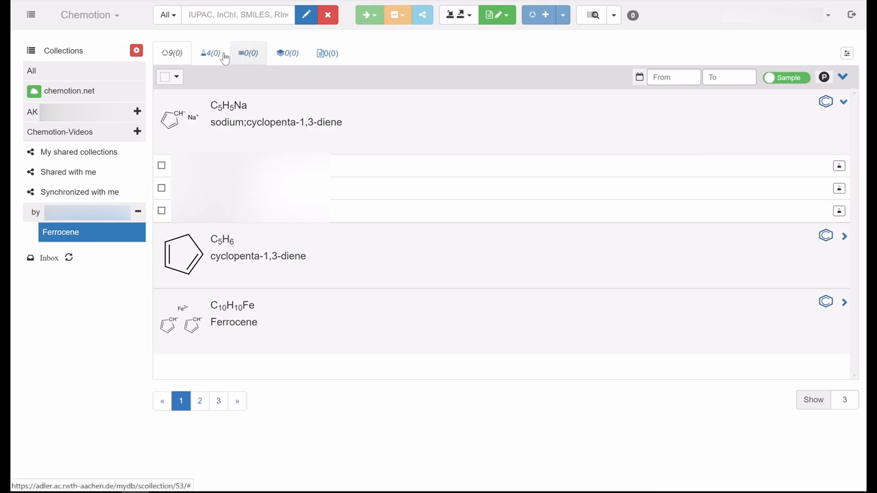
left_click(211, 52)
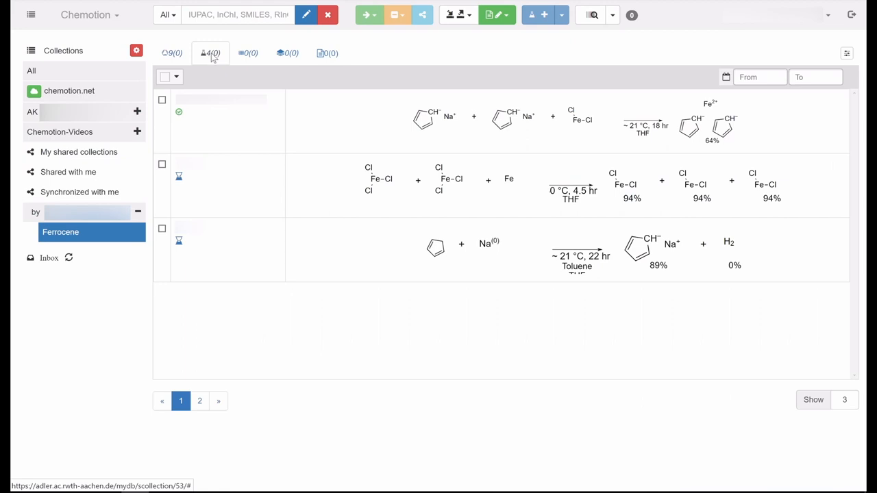
mouse_move(825, 54)
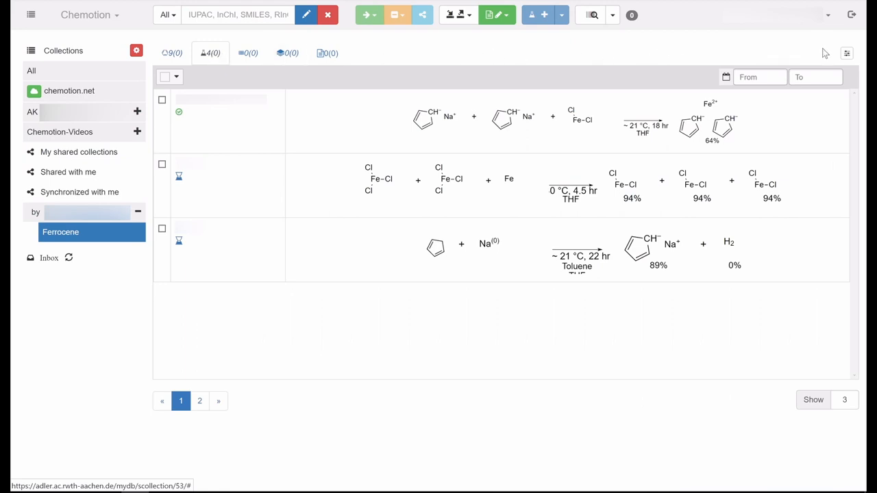
mouse_move(830, 66)
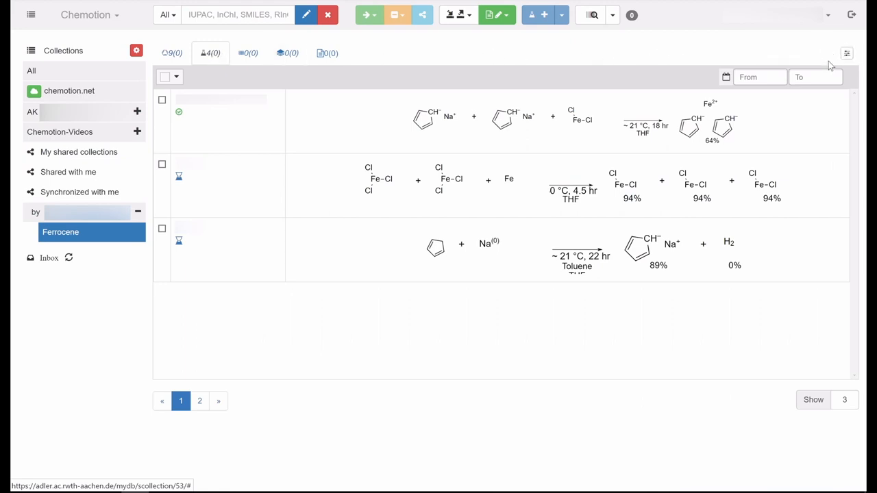
Review the Table Layout settings and close them, leaving the samples list first.
left_click(287, 52)
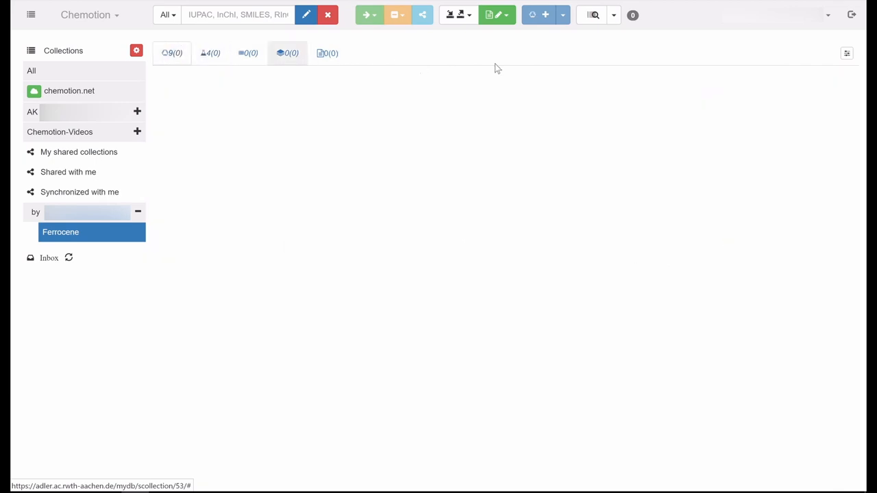
left_click(846, 54)
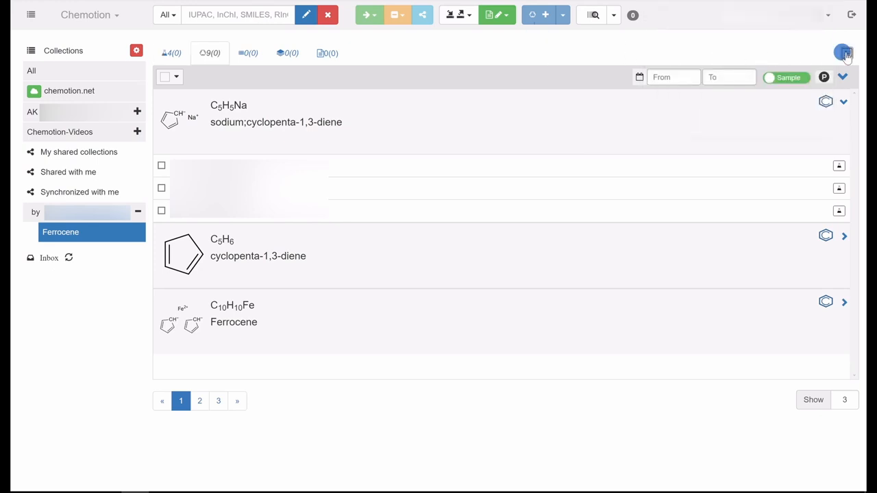
left_click(842, 53)
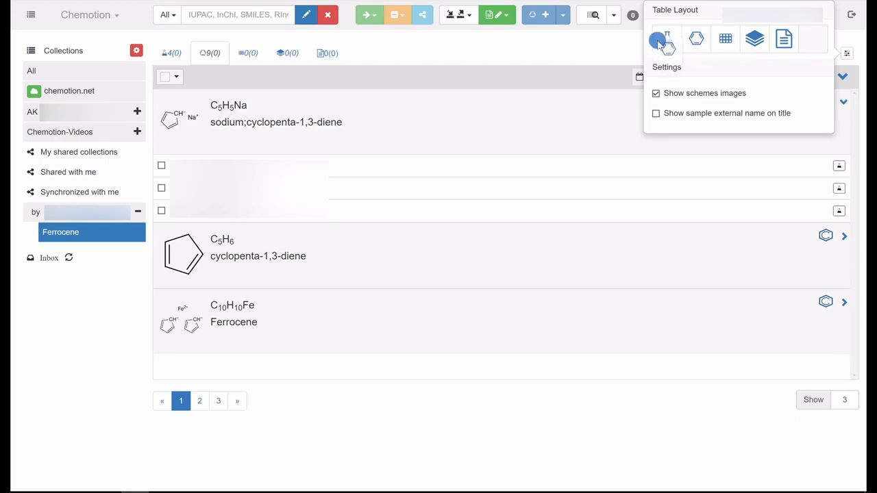
left_click(577, 45)
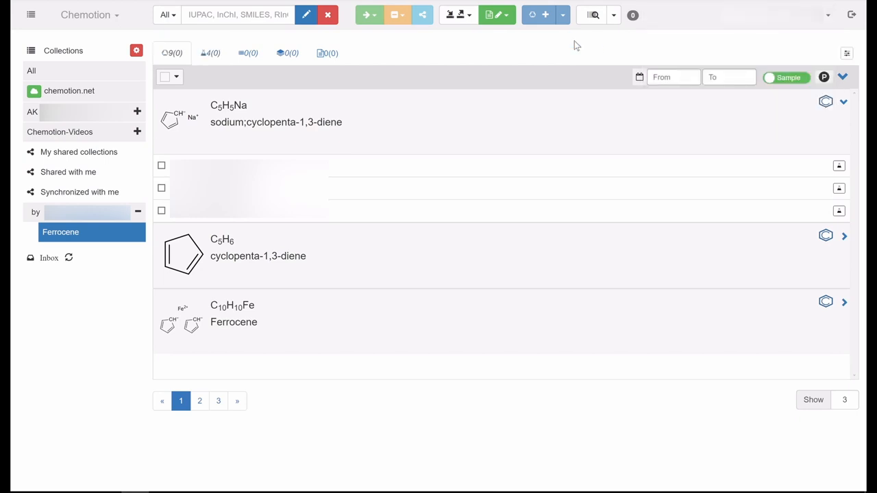